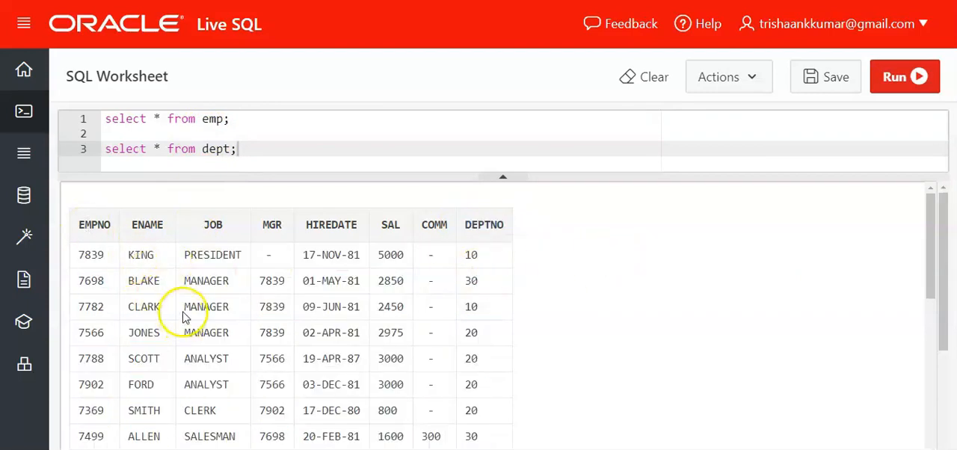
Highlight the Ename, Dname and loc columns, then run the Emp LEFT JOIN Dept query.
scroll("down", 3)
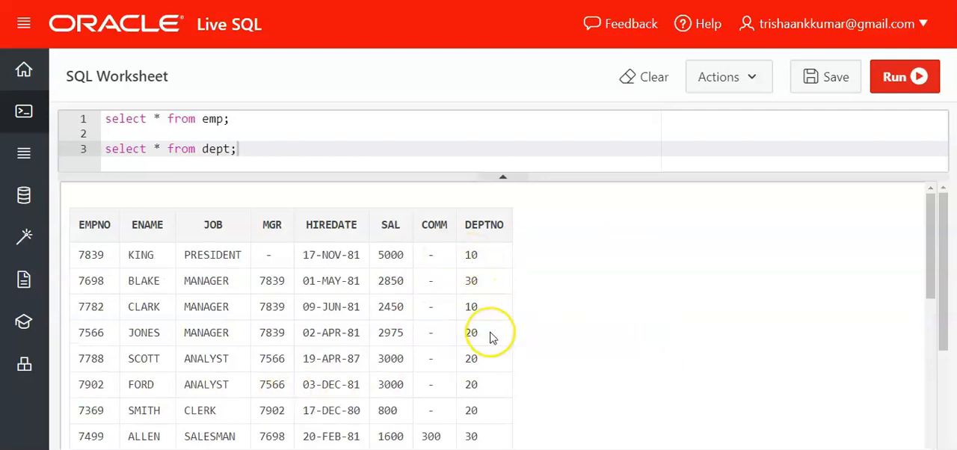
scroll("down", 3)
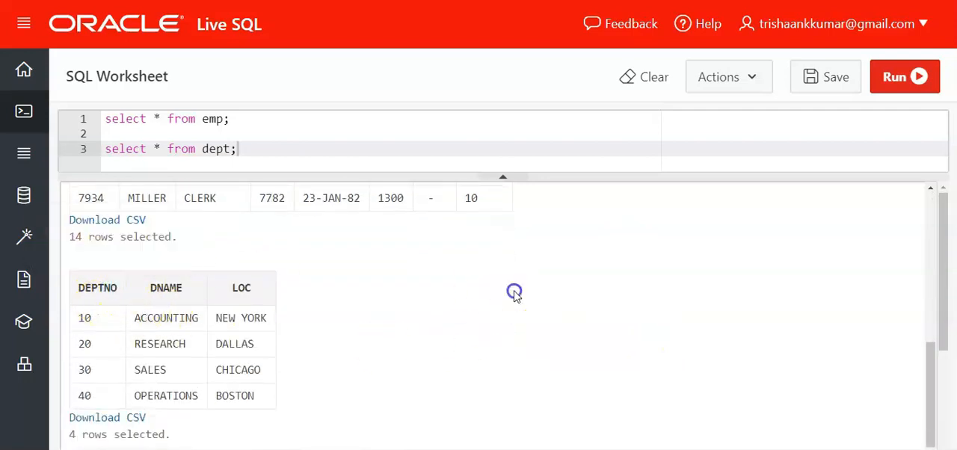
mouse_move(105, 365)
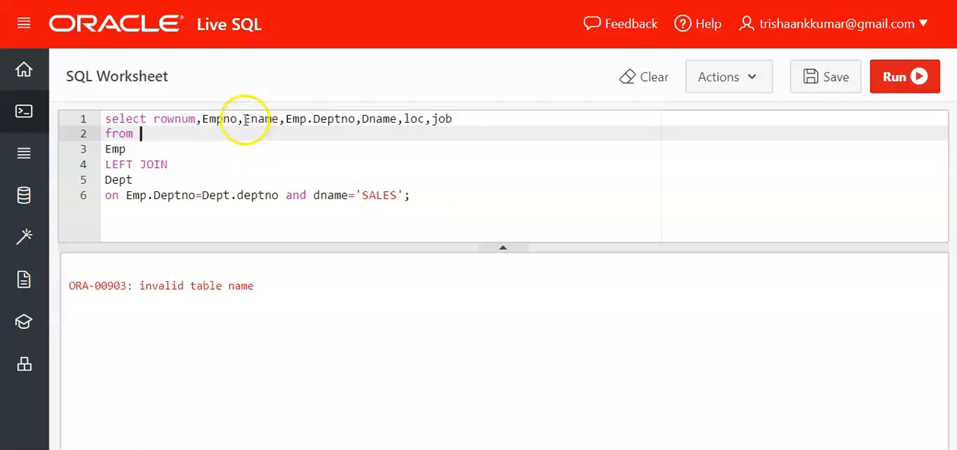
double_click(294, 119)
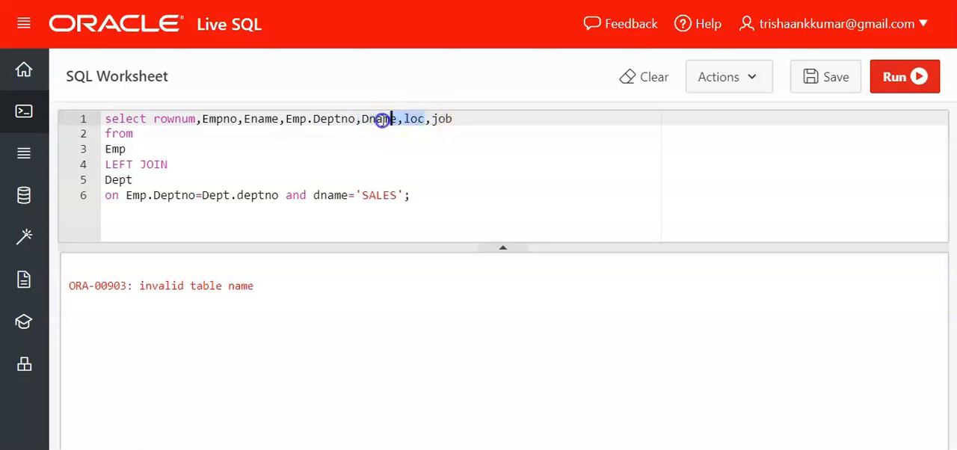
double_click(381, 119)
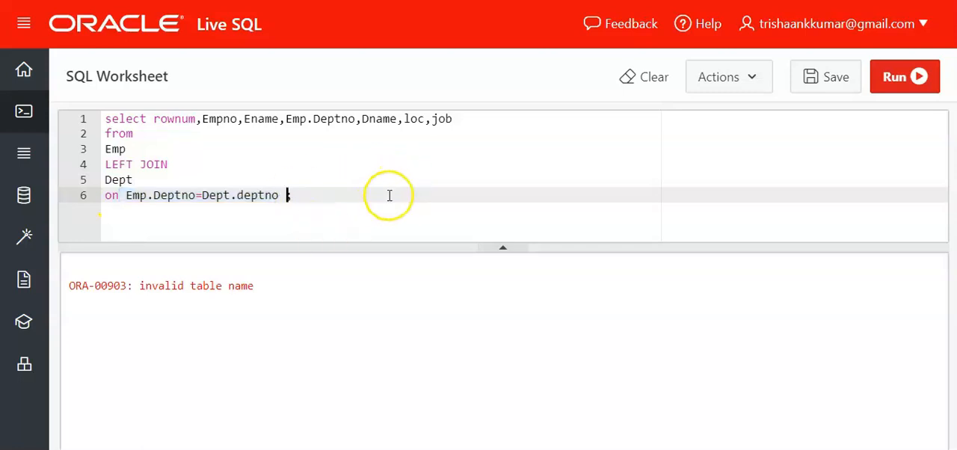
mouse_move(834, 24)
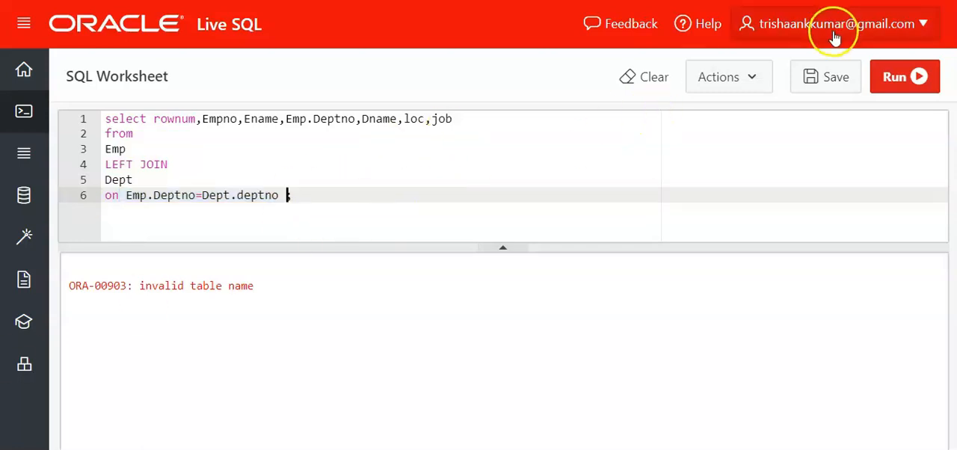
left_click(904, 76)
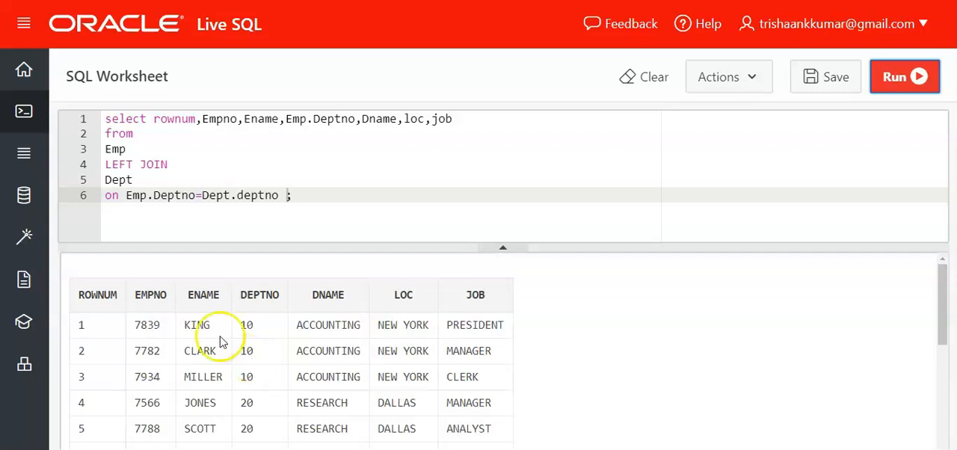
mouse_move(151, 343)
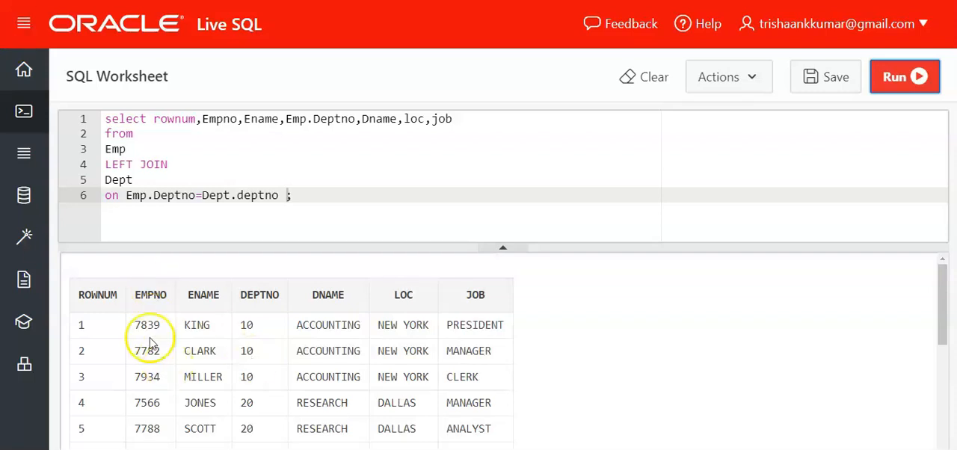
mouse_move(211, 368)
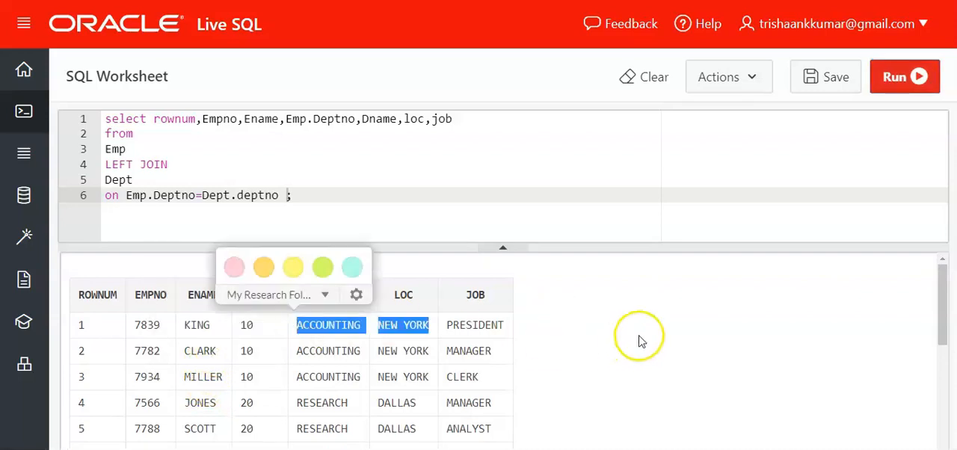
Review the RESEARCH and SALES values in the results, then append and Dname='SALES' to the ON clause.
scroll("down", 3)
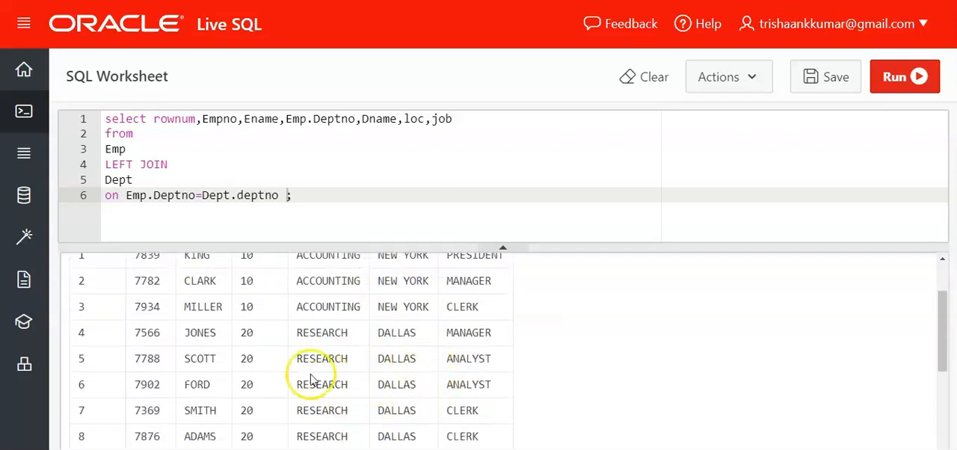
double_click(307, 333)
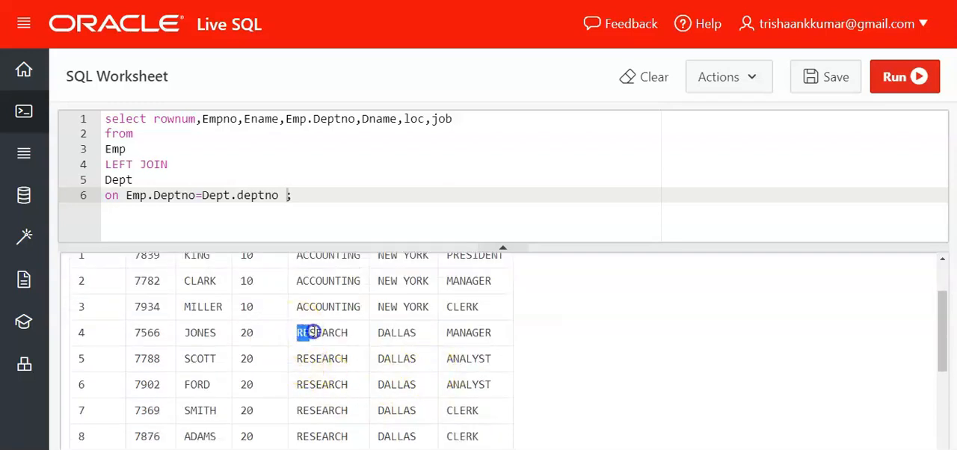
left_click_drag(310, 333, 404, 333)
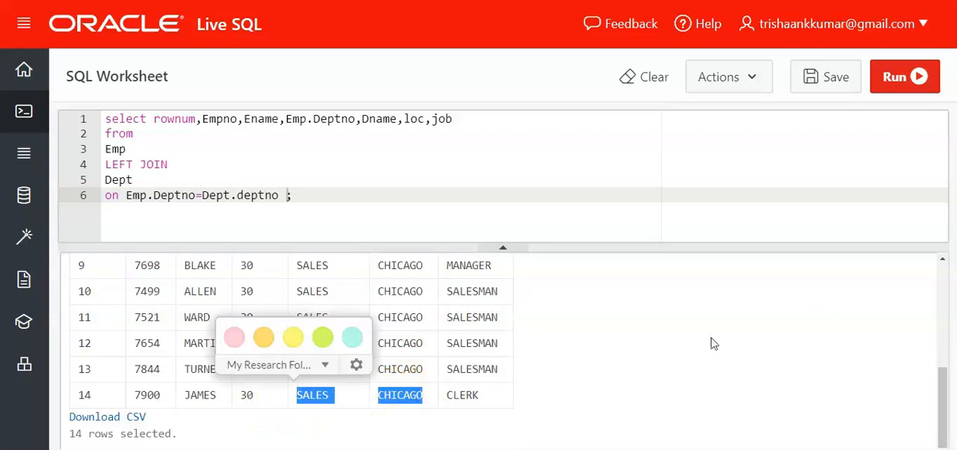
type("and Dname='SALES'")
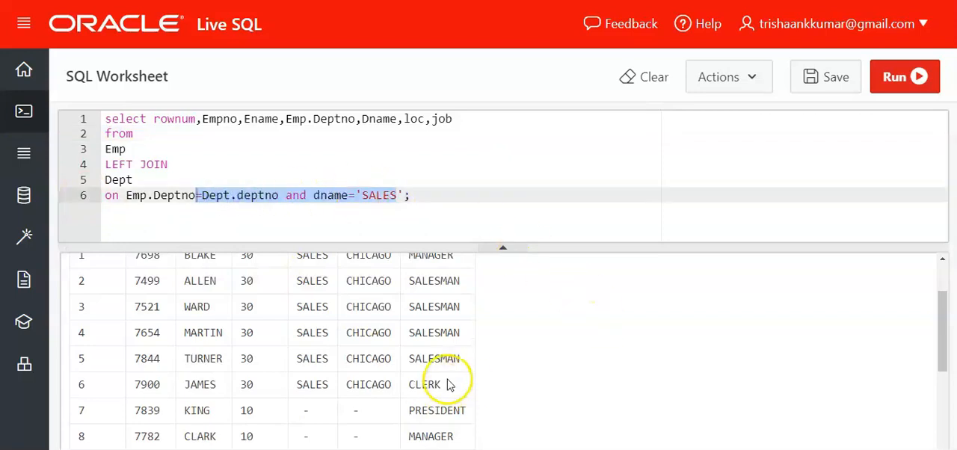
Scroll through the 14 filtered rows to see department 10 and 20 employees without department details.
scroll("down", 3)
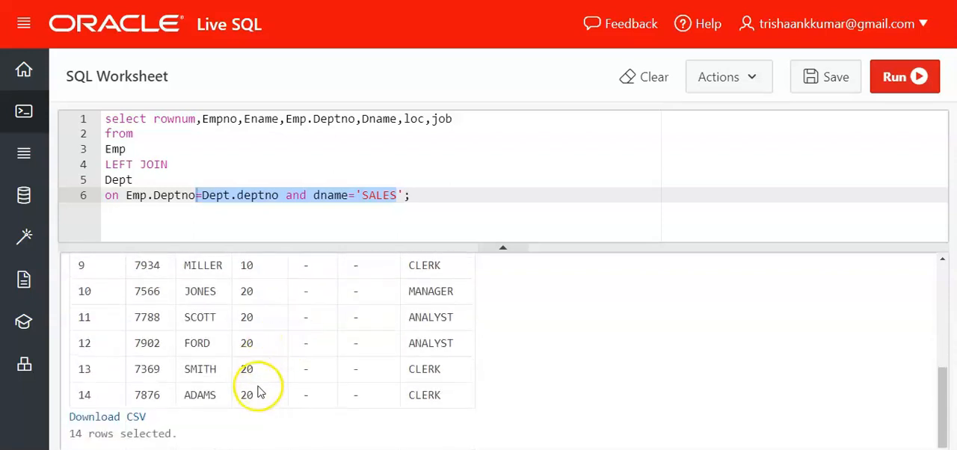
scroll("up", 3)
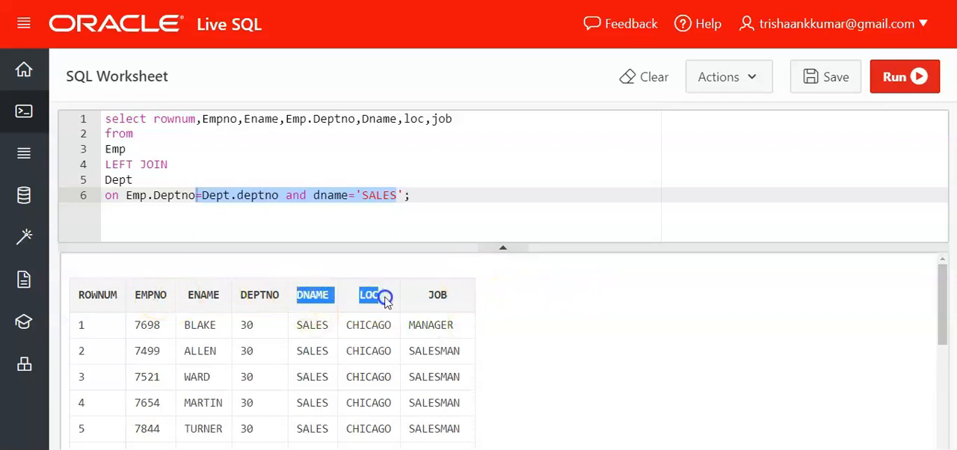
scroll("down", 3)
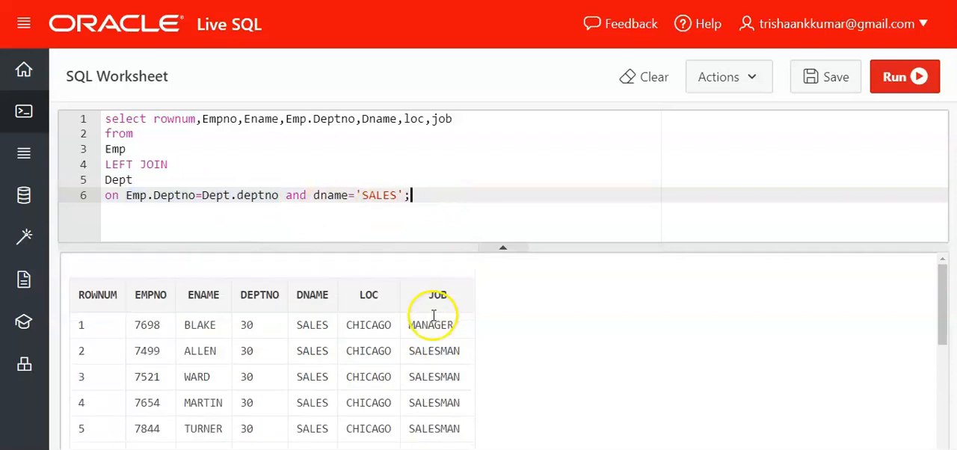
mouse_move(326, 317)
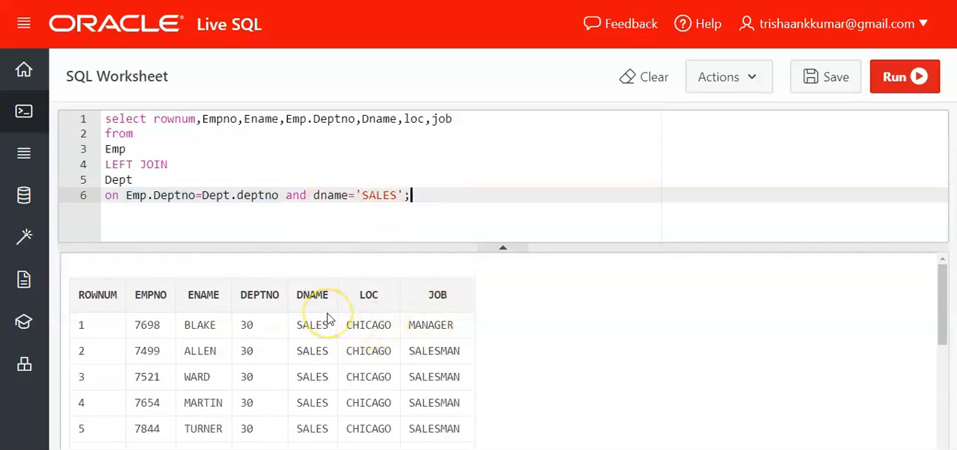
mouse_move(199, 265)
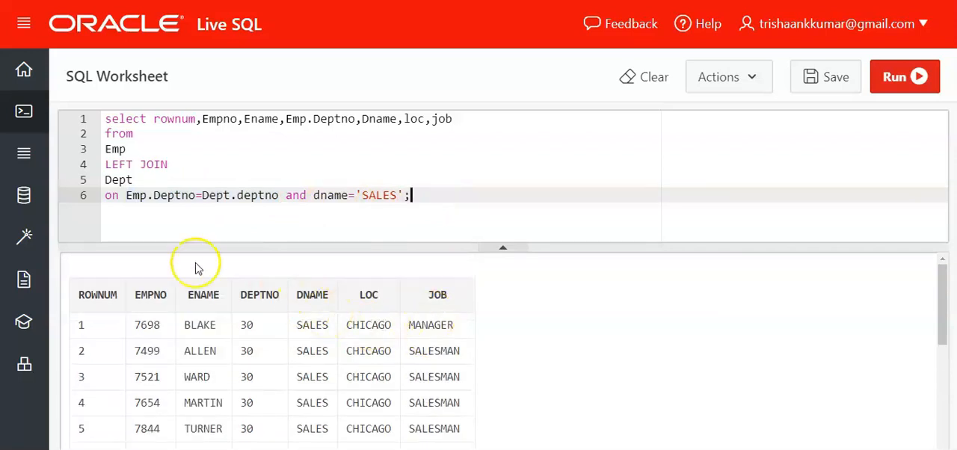
scroll("down", 3)
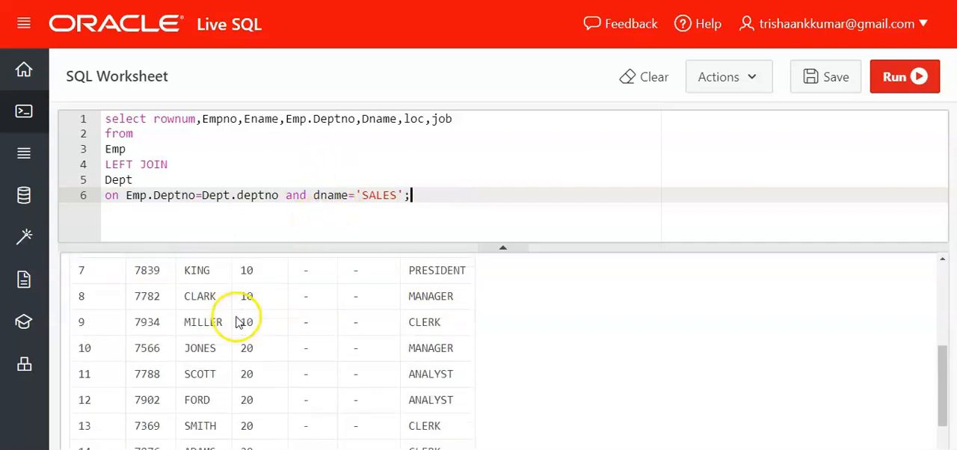
left_click(905, 76)
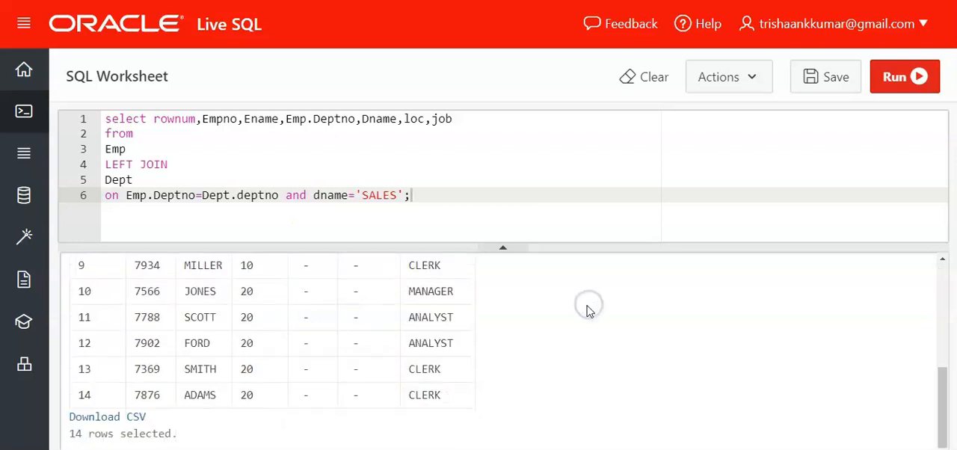
left_click(905, 76)
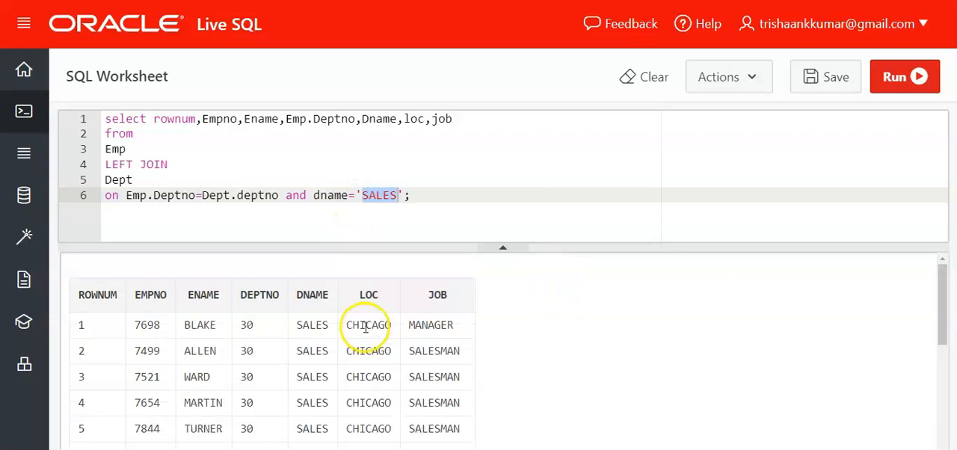